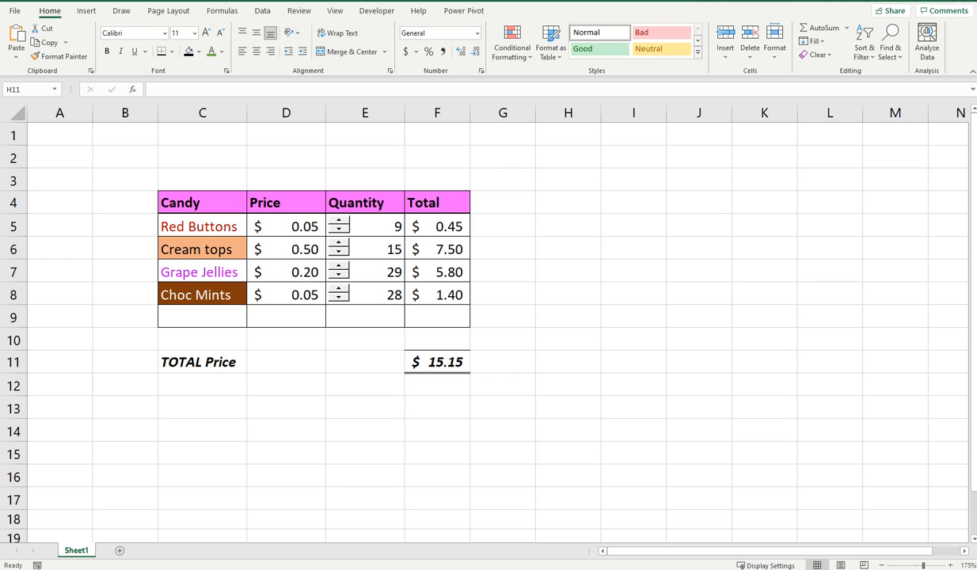
- Use the Red Buttons spin button to nudge its quantity up then down to 5
{"action": "left_click", "coordinate": [567, 362]}
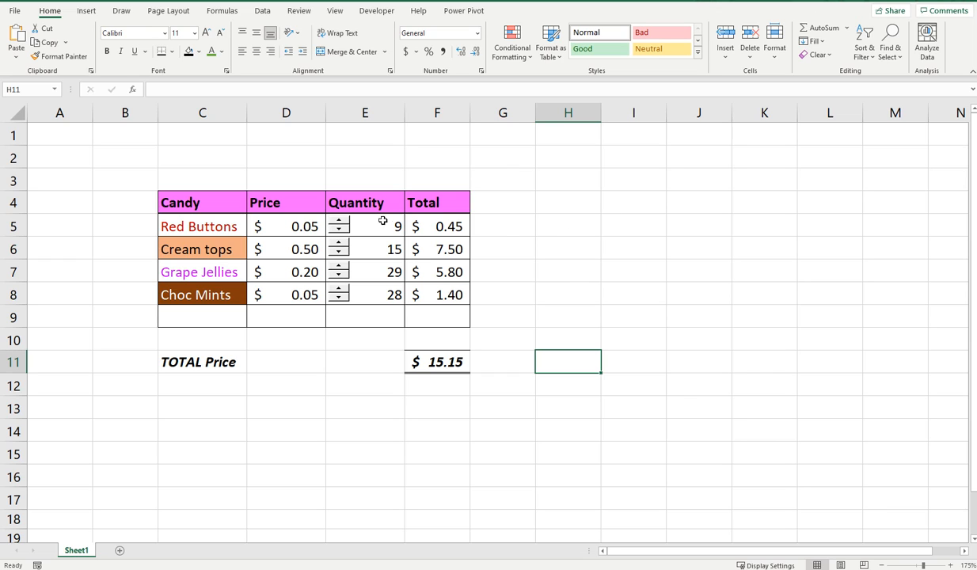
{"action": "left_click", "coordinate": [339, 222]}
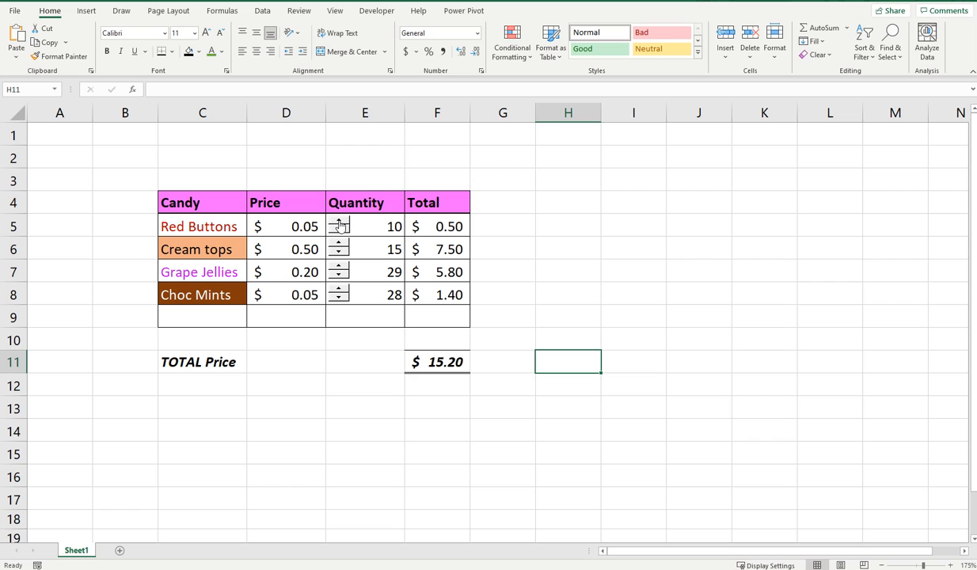
{"action": "left_click", "coordinate": [339, 222]}
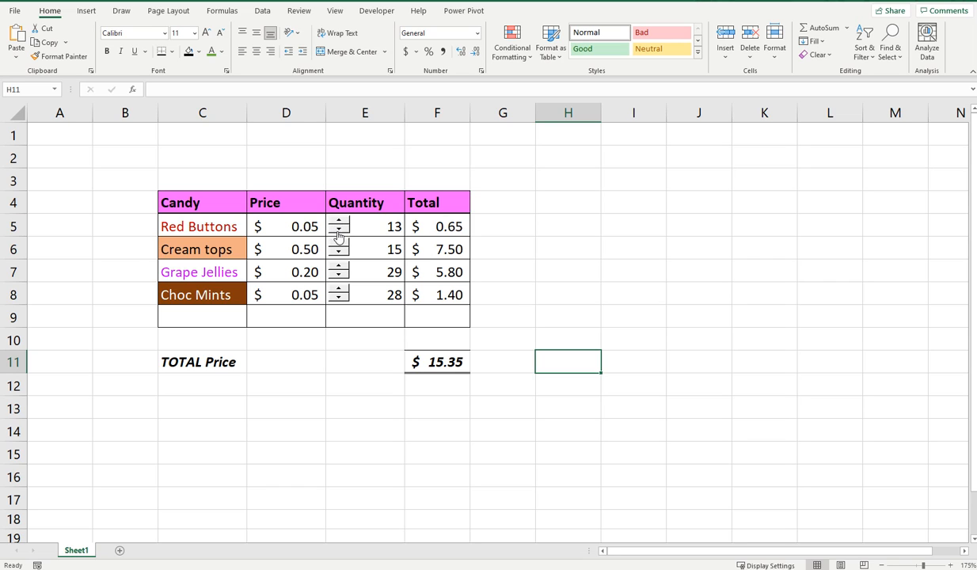
{"action": "left_click", "coordinate": [339, 231]}
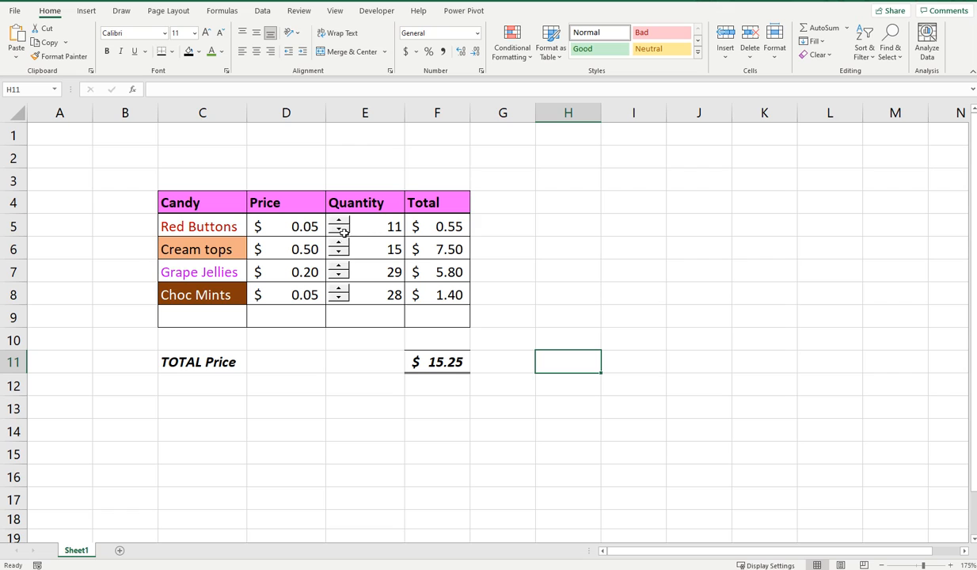
{"action": "left_click", "coordinate": [339, 231]}
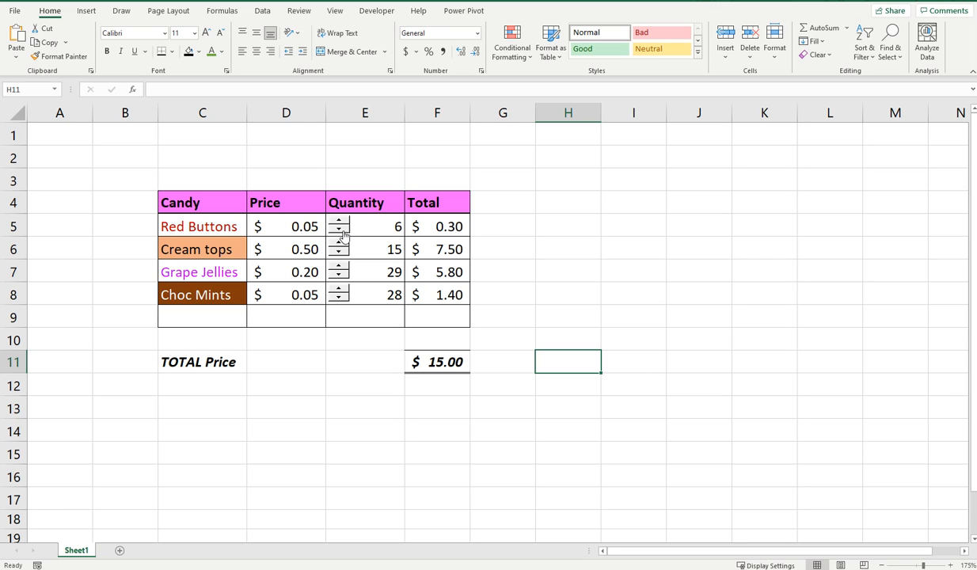
{"action": "left_click", "coordinate": [339, 231]}
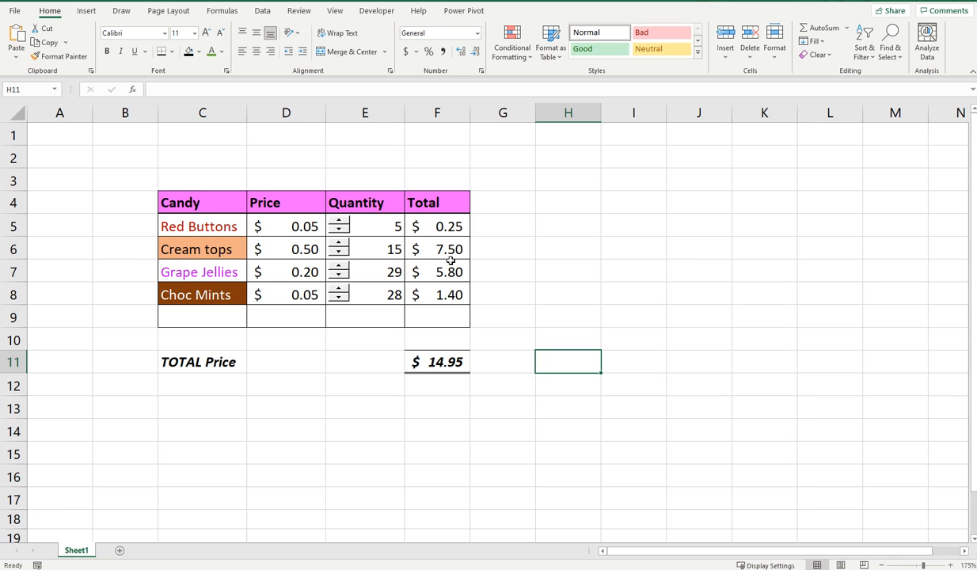
- Nudge the Grape Jellies spinner down and back up to a quantity of 29
{"action": "left_click", "coordinate": [338, 276]}
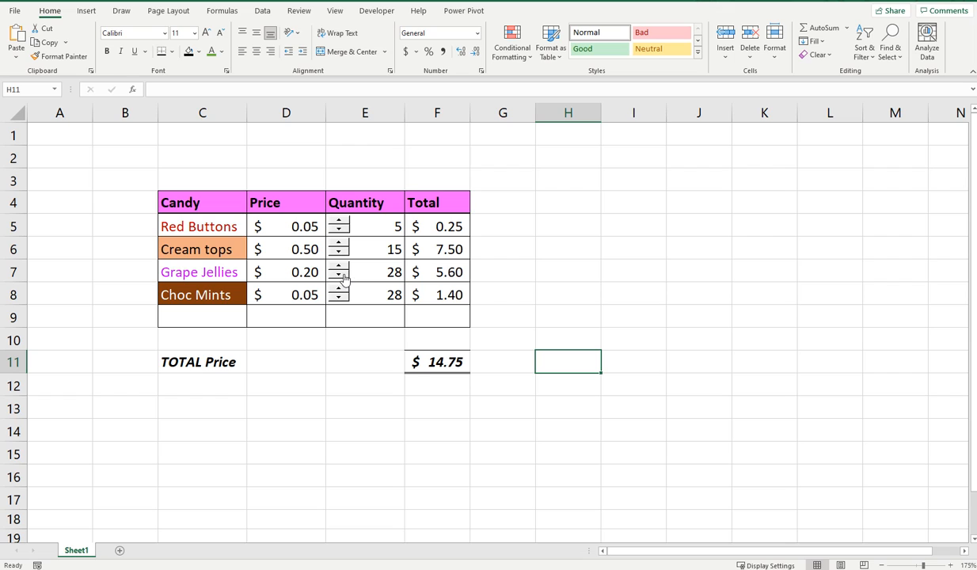
{"action": "left_click", "coordinate": [339, 275]}
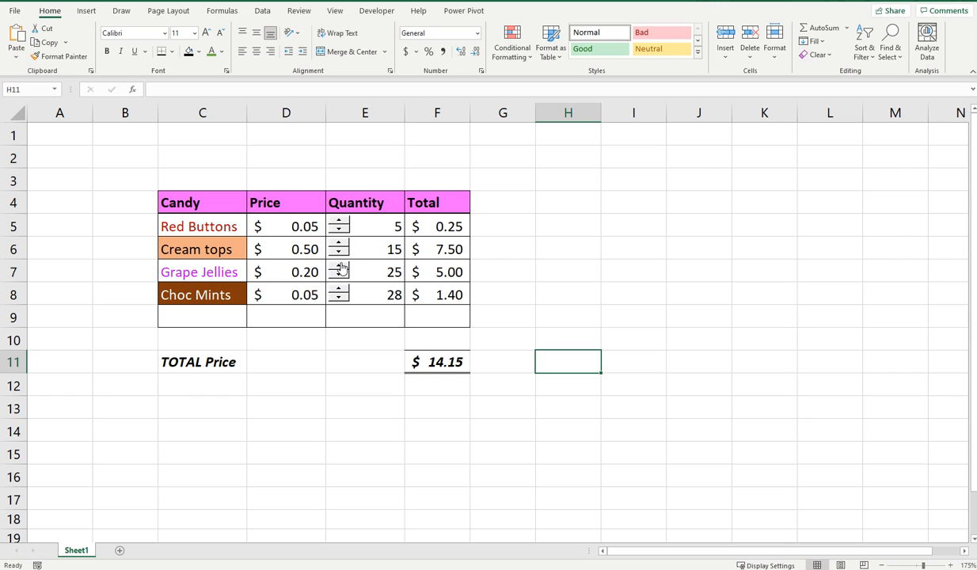
{"action": "left_click", "coordinate": [341, 267]}
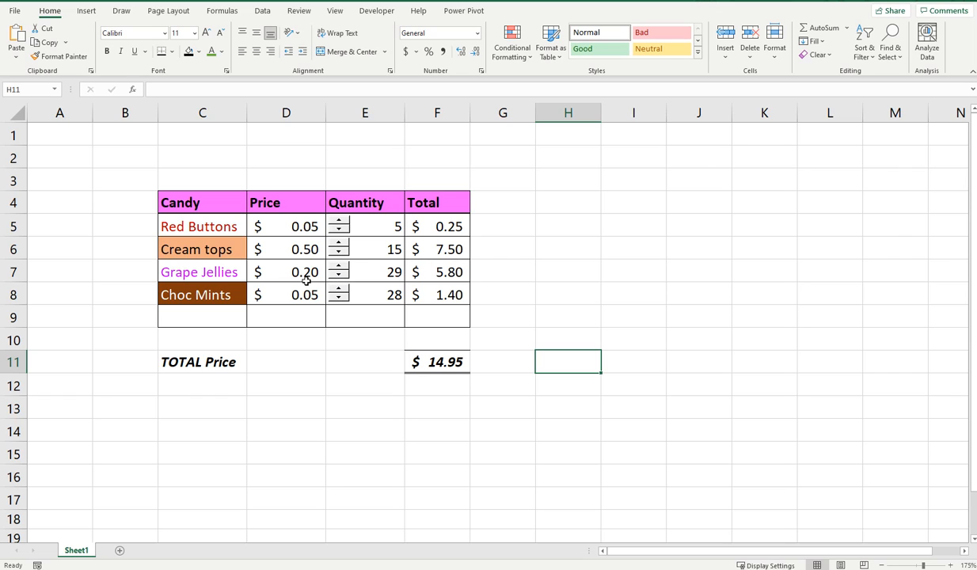
- Enter the new candy name Green Frogs in cell C9
{"action": "left_click", "coordinate": [203, 317]}
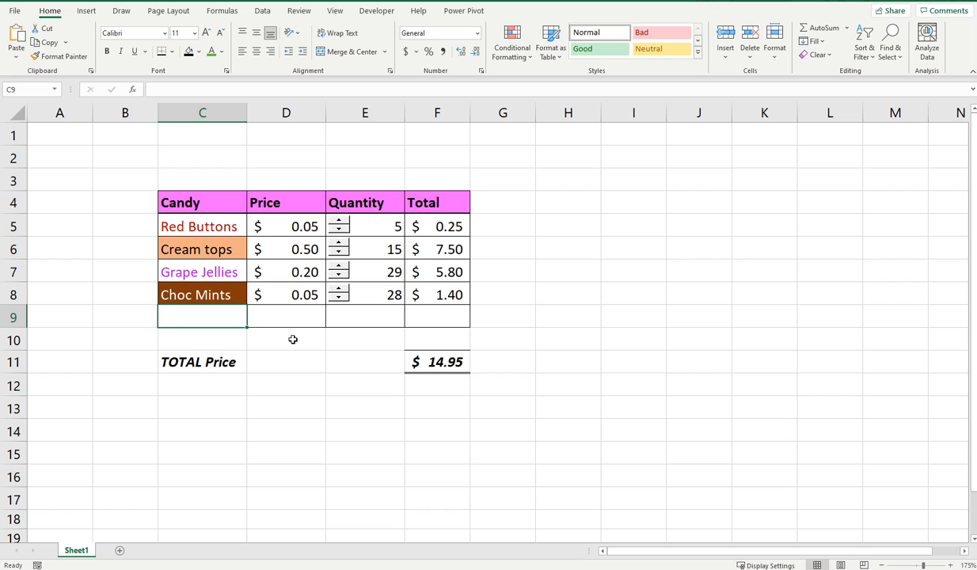
{"action": "type", "text": "Grape Jellies"}
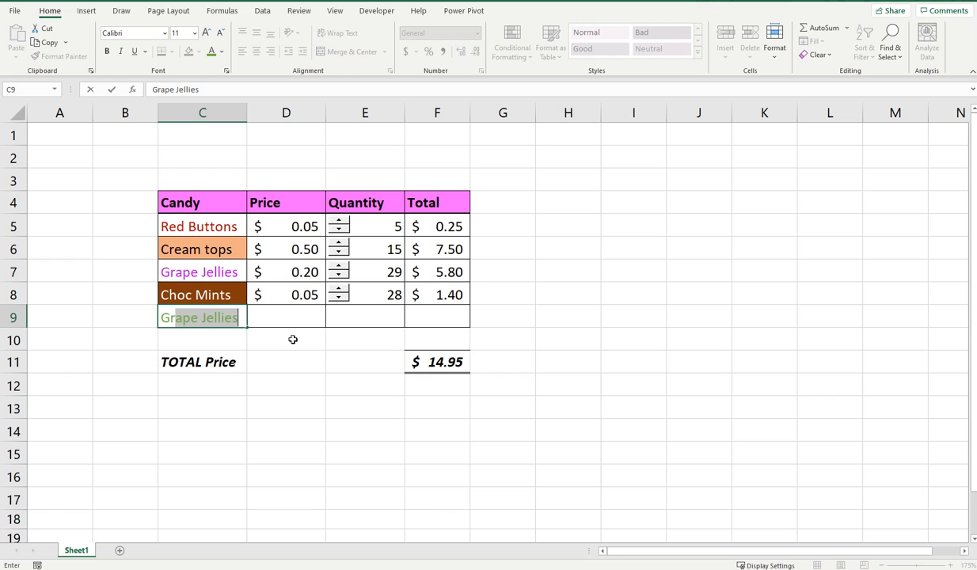
{"action": "type", "text": "Green"}
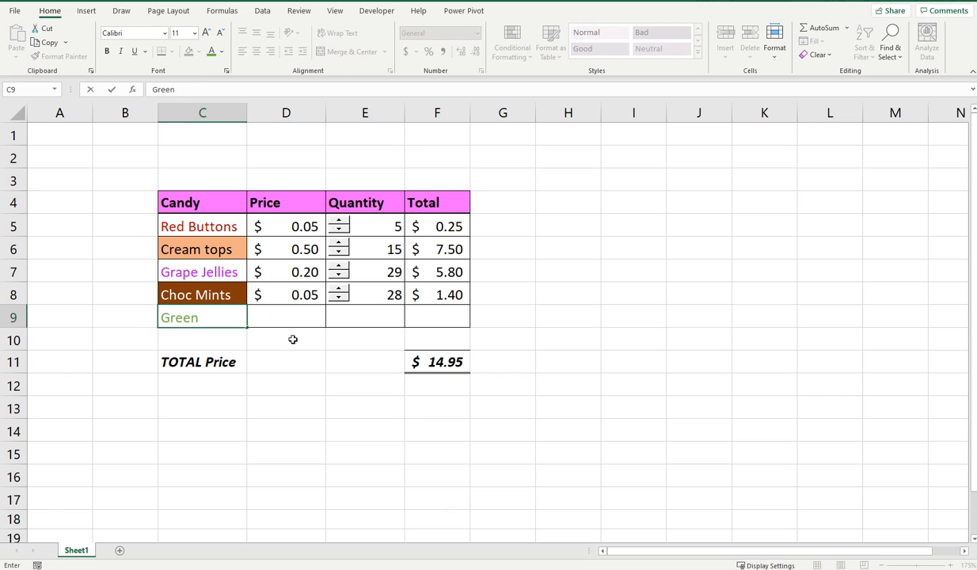
{"action": "type", "text": "Frogs"}
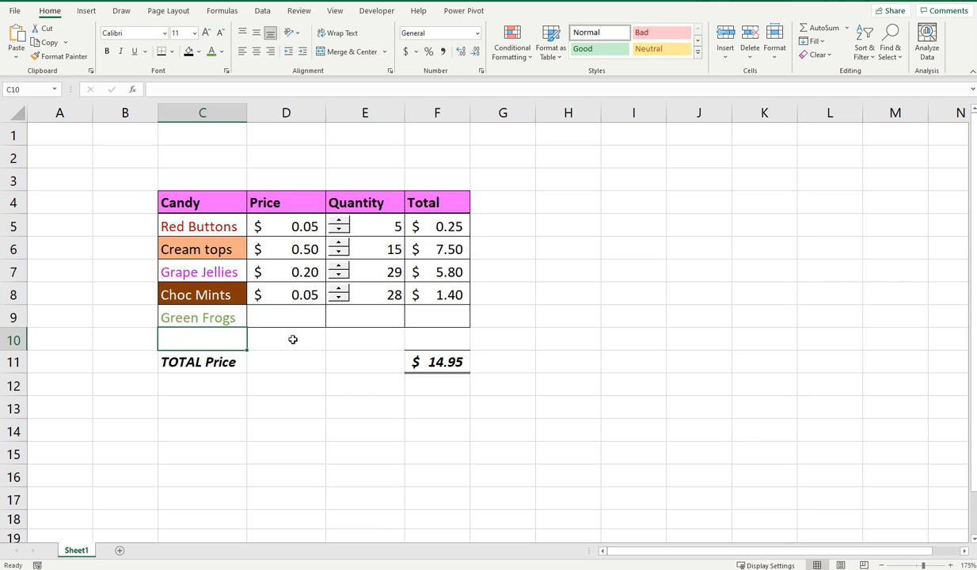
- Give Green Frogs a price of 0.10 in D9 and a quantity of 1 in E9
{"action": "left_click", "coordinate": [285, 317]}
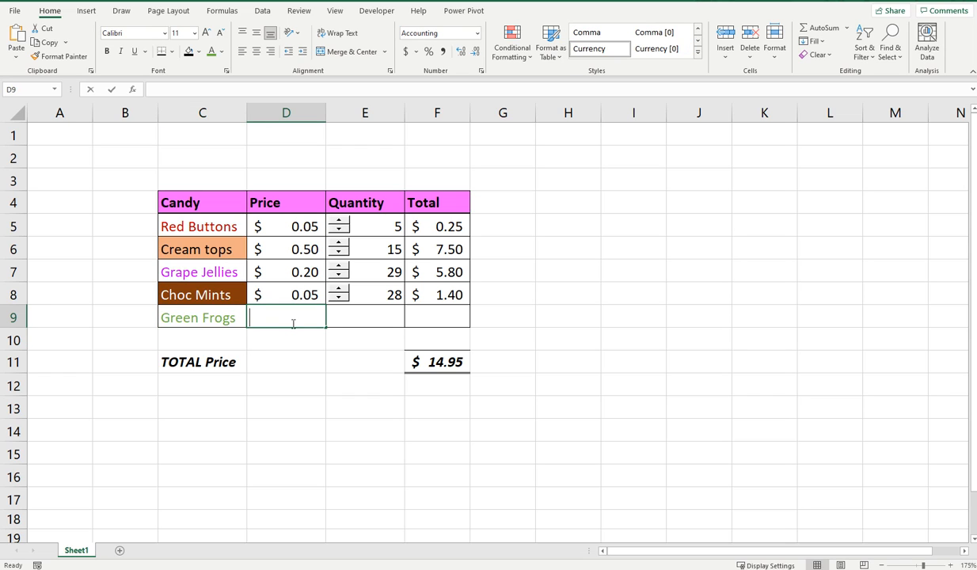
{"action": "type", "text": "0.10"}
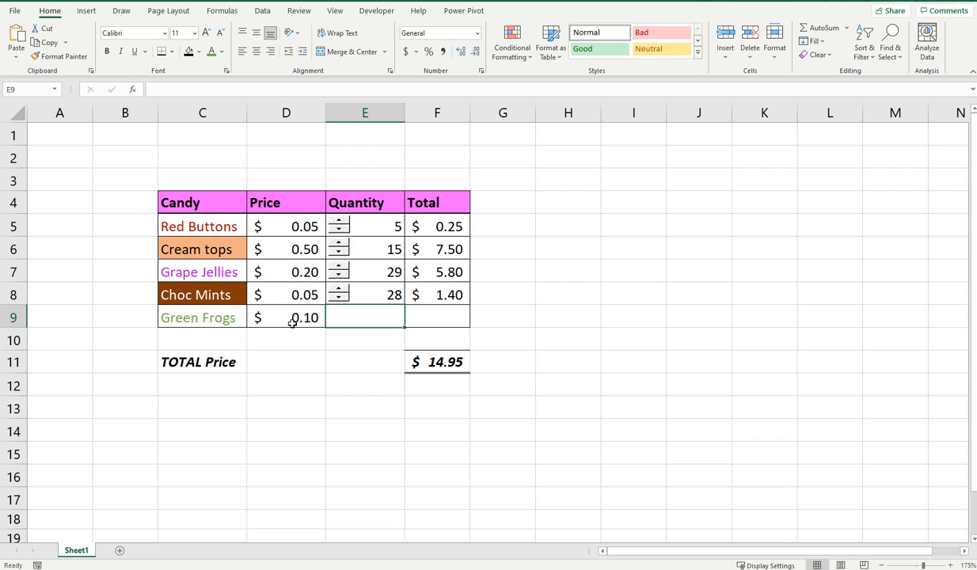
{"action": "type", "text": "1"}
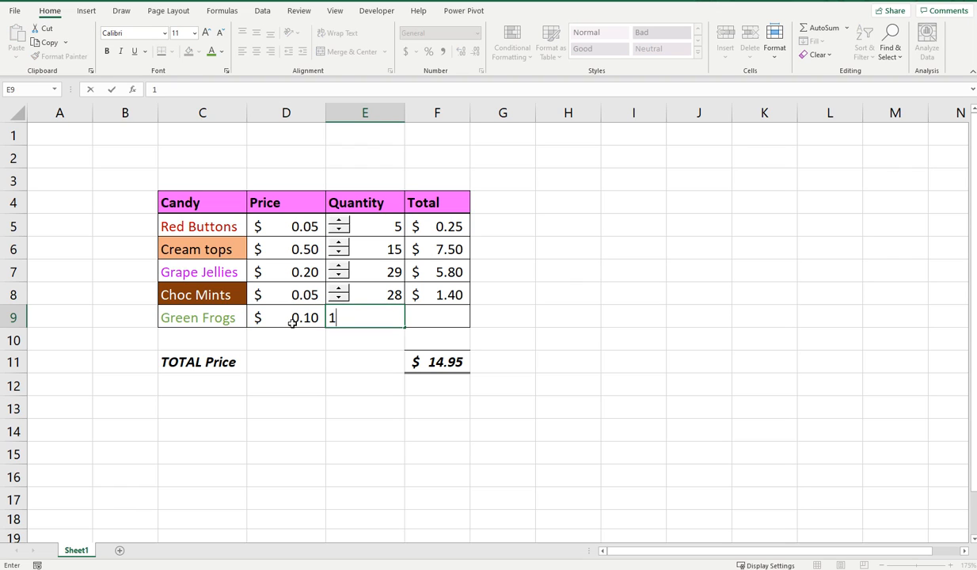
{"action": "key", "text": "enter"}
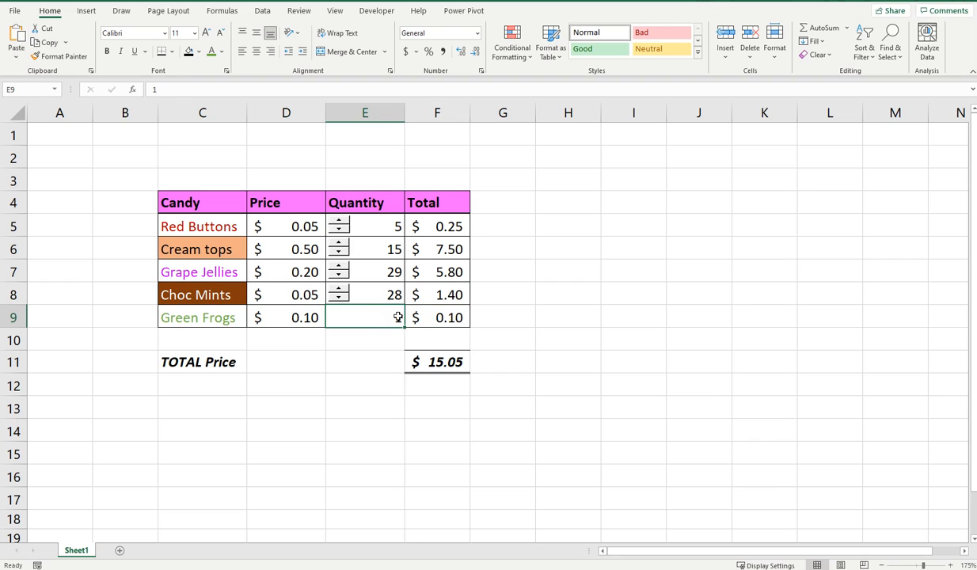
{"action": "type", "text": "1"}
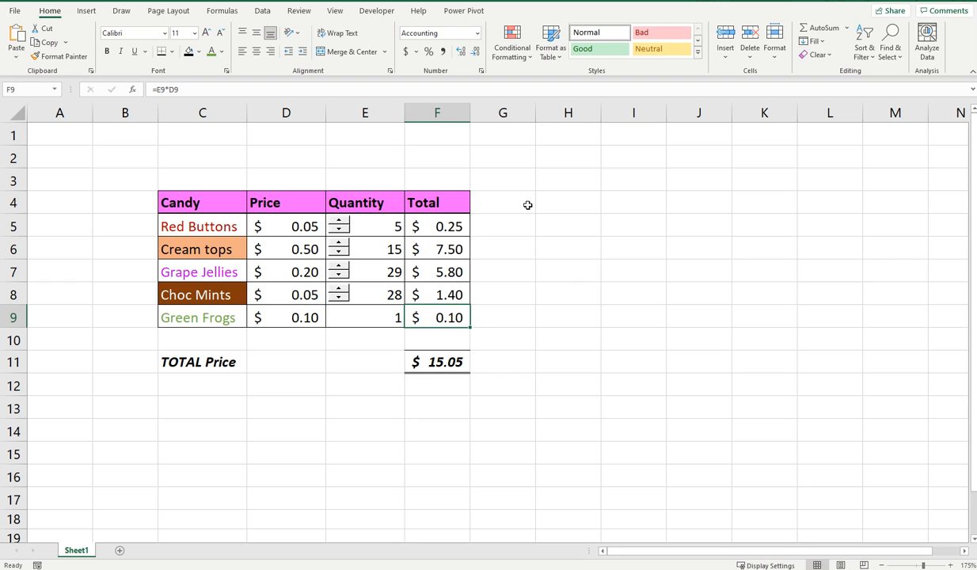
{"action": "mouse_move", "coordinate": [345, 317]}
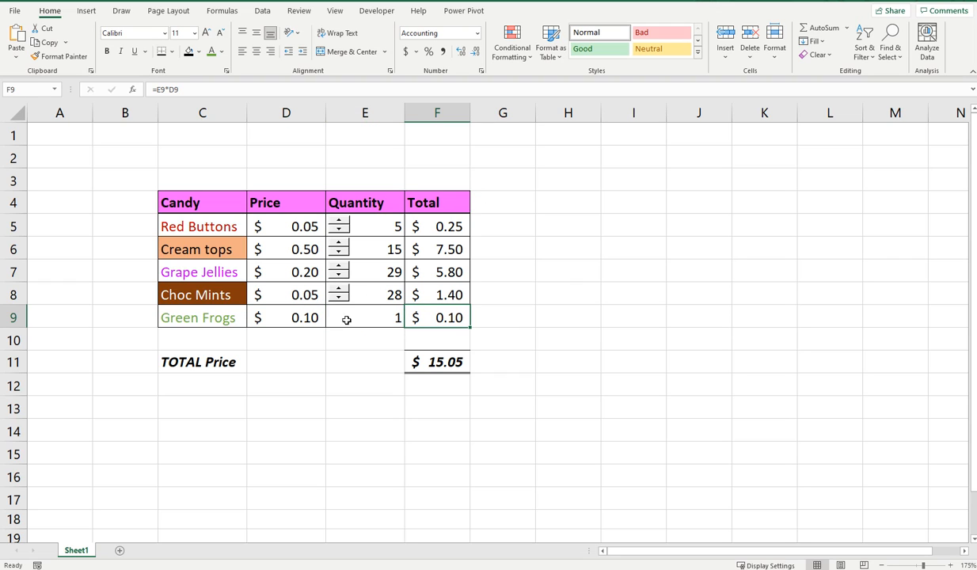
{"action": "mouse_move", "coordinate": [412, 134]}
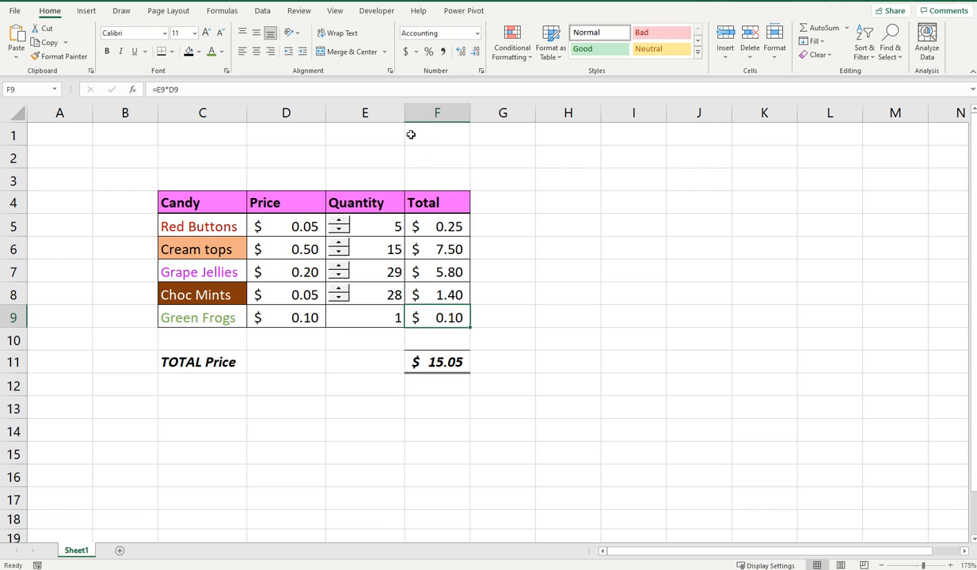
{"action": "mouse_move", "coordinate": [377, 10]}
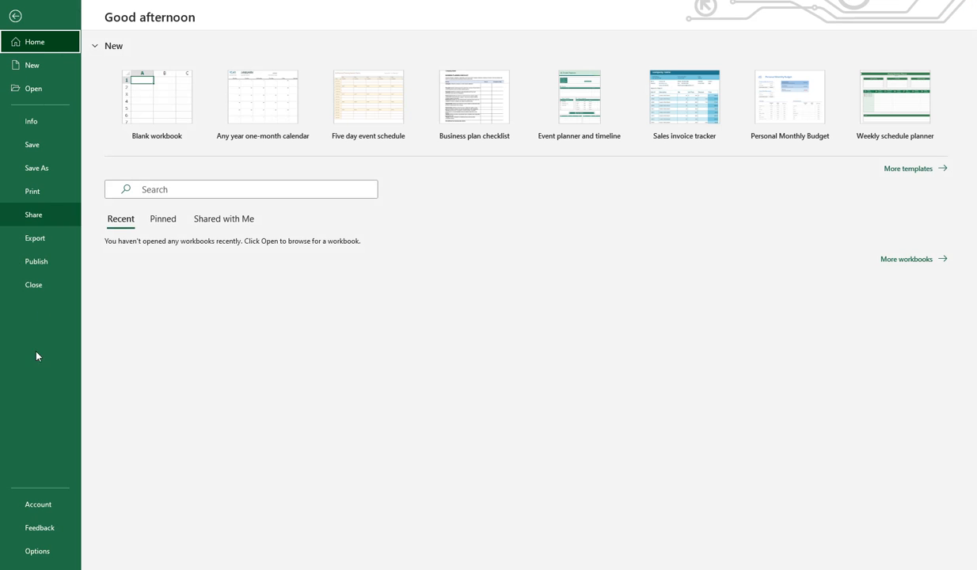
- Enable the Developer tab under Customize Ribbon in Excel Options and confirm with OK
{"action": "left_click", "coordinate": [38, 551]}
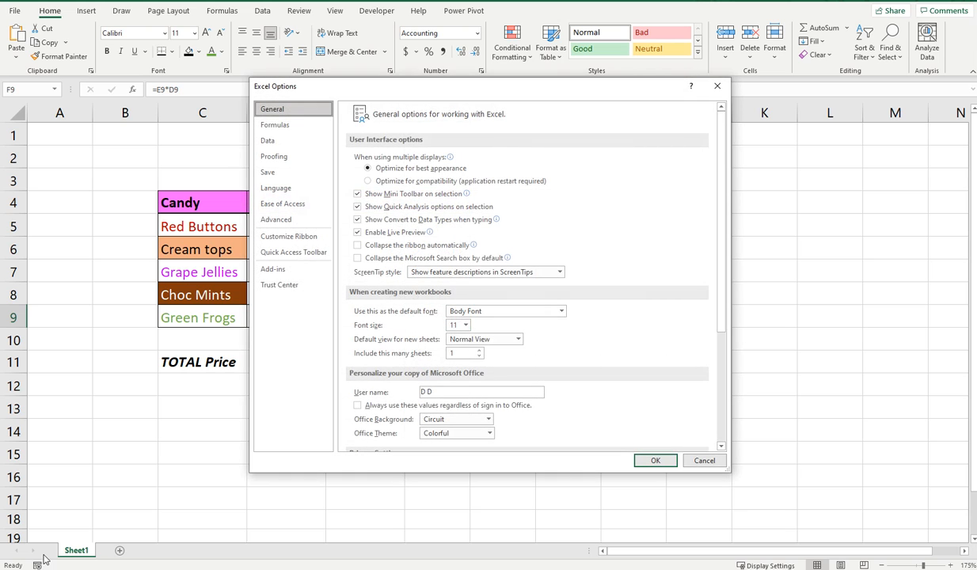
{"action": "mouse_move", "coordinate": [288, 236]}
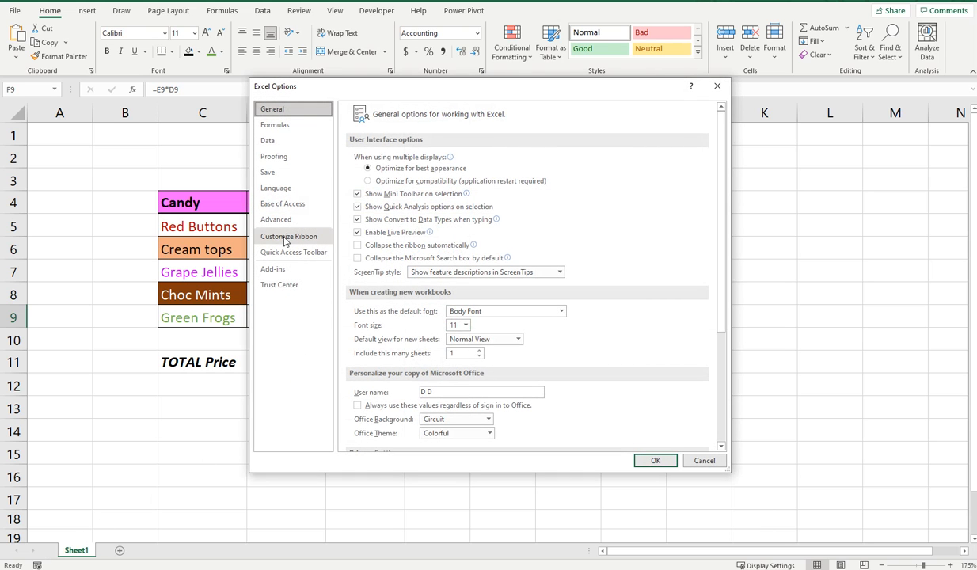
{"action": "left_click", "coordinate": [289, 236]}
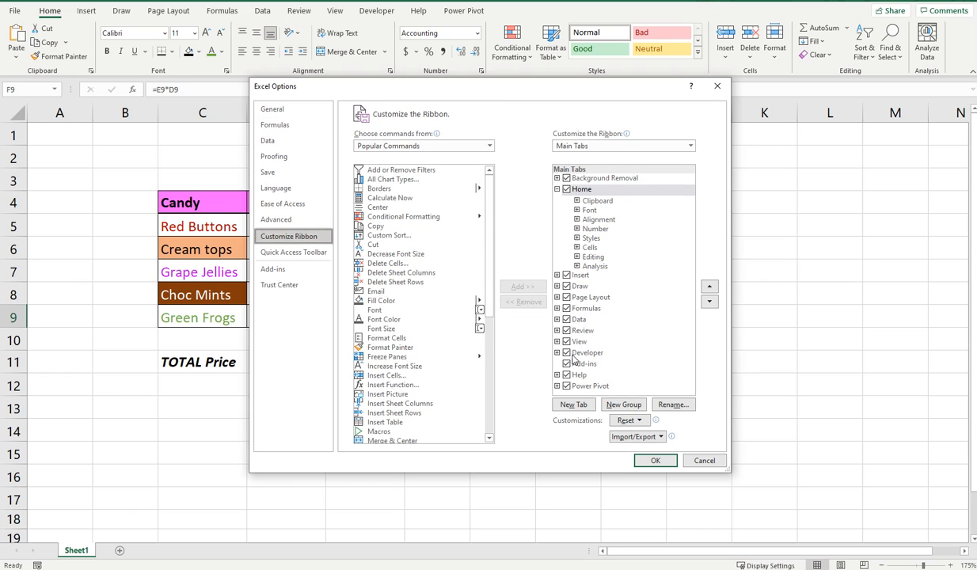
{"action": "left_click", "coordinate": [567, 351]}
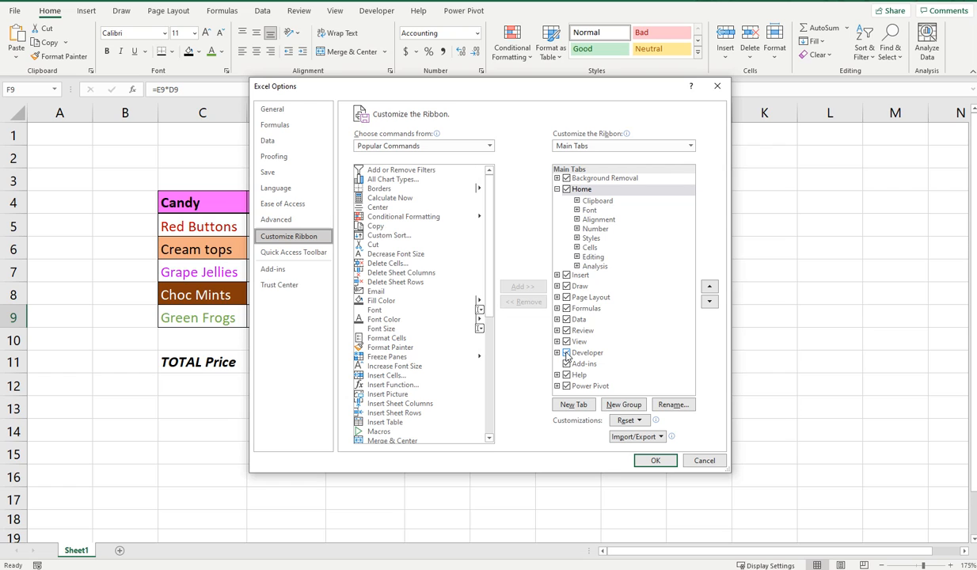
{"action": "left_click", "coordinate": [656, 460]}
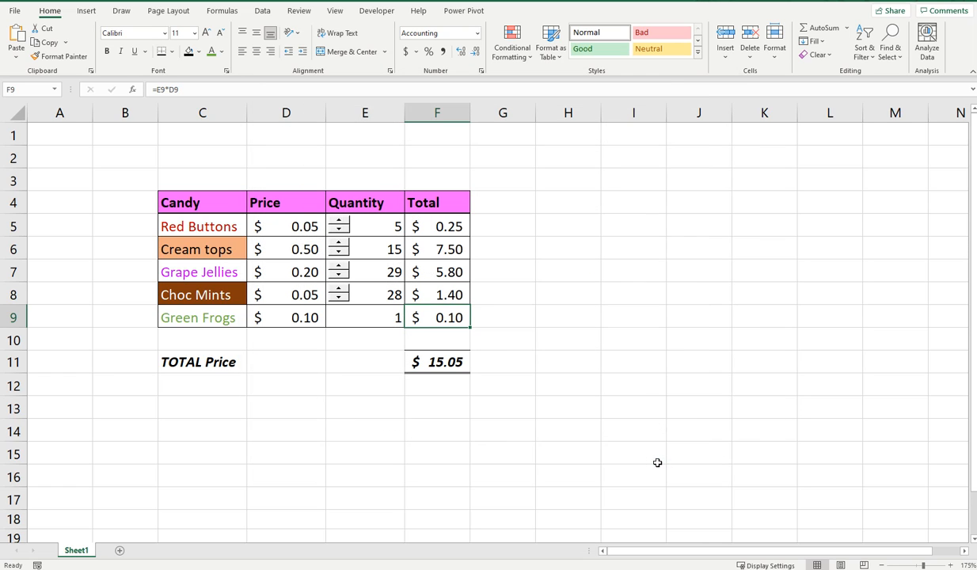
{"action": "mouse_move", "coordinate": [418, 175]}
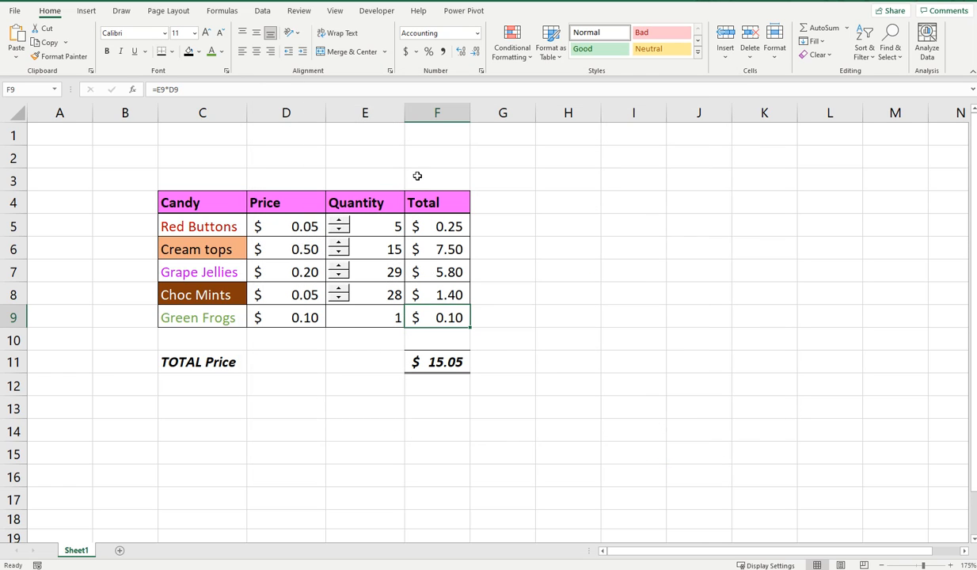
- Insert a Spin Button (Form Control) from the Developer tab into cell E9
{"action": "left_click", "coordinate": [375, 9]}
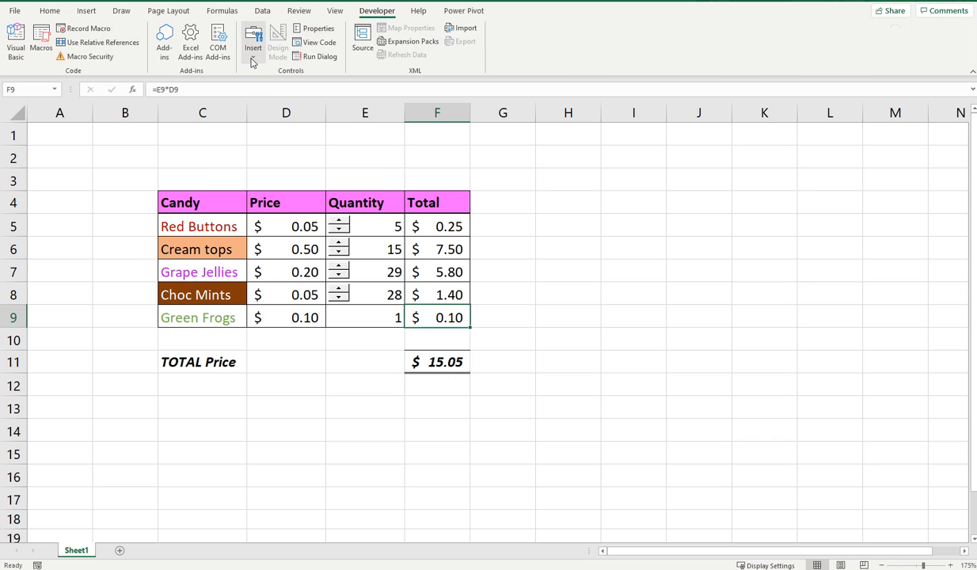
{"action": "left_click", "coordinate": [253, 38]}
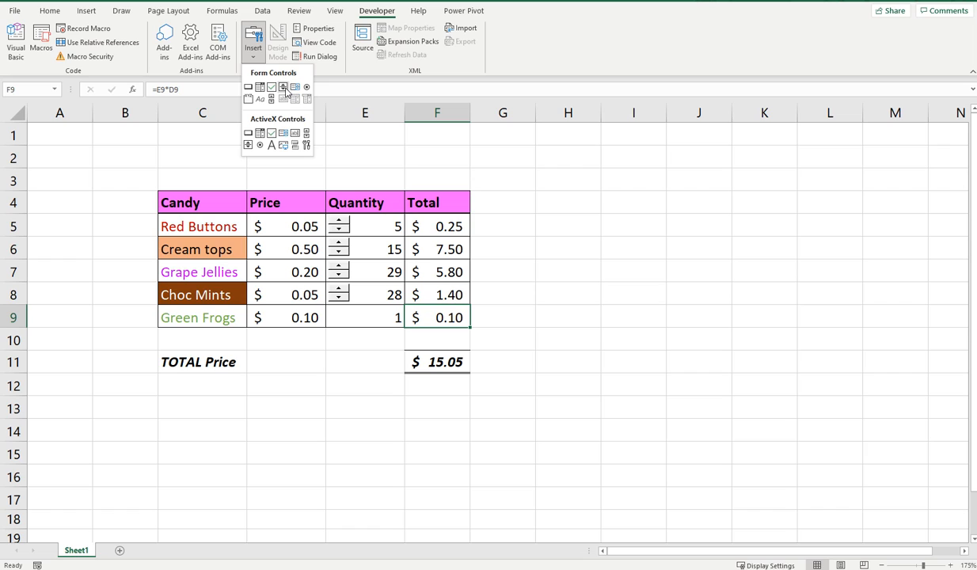
{"action": "mouse_move", "coordinate": [282, 87]}
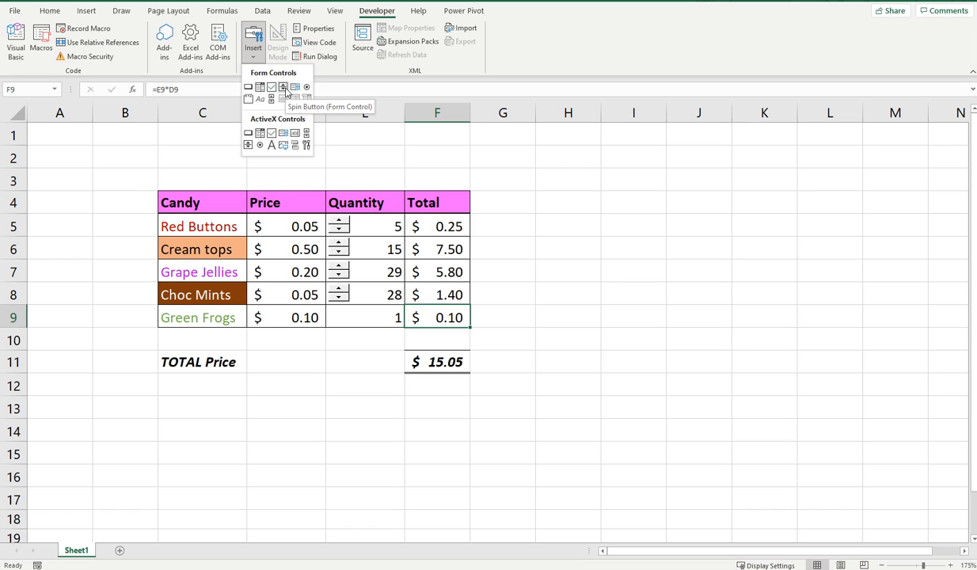
{"action": "left_click", "coordinate": [282, 87]}
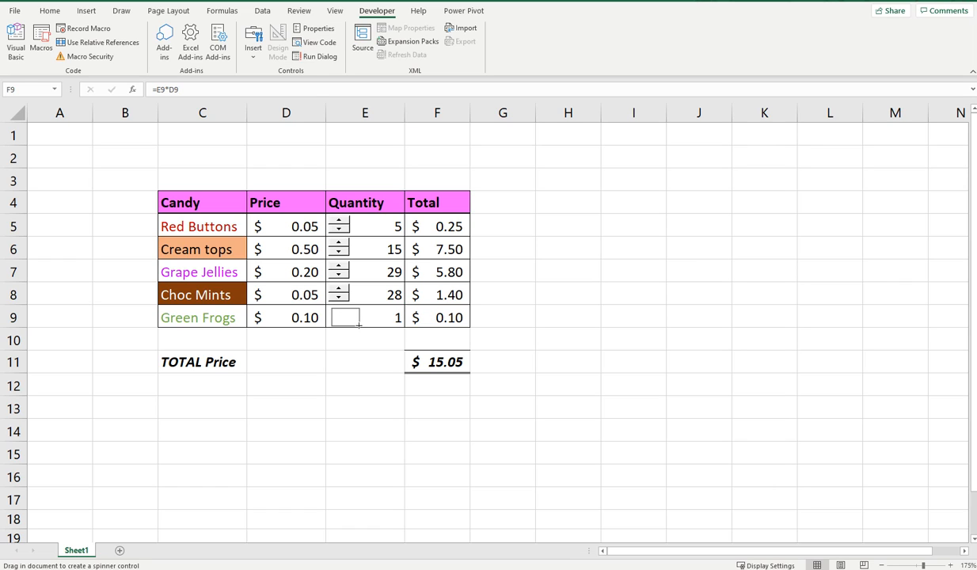
{"action": "left_click", "coordinate": [345, 317]}
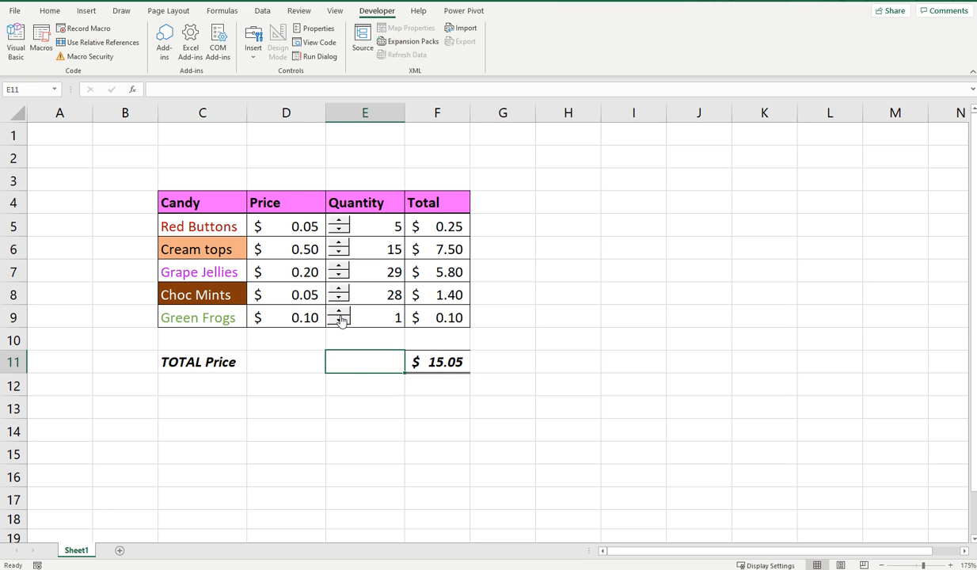
- Set the spin button's Cell link to $E$9 via Format Control and confirm
{"action": "right_click", "coordinate": [339, 317]}
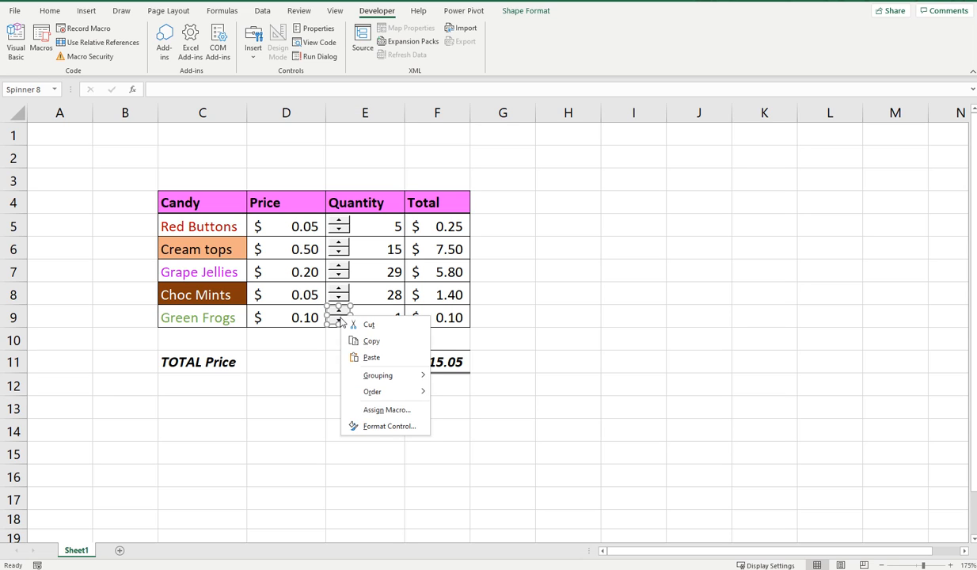
{"action": "left_click", "coordinate": [388, 426]}
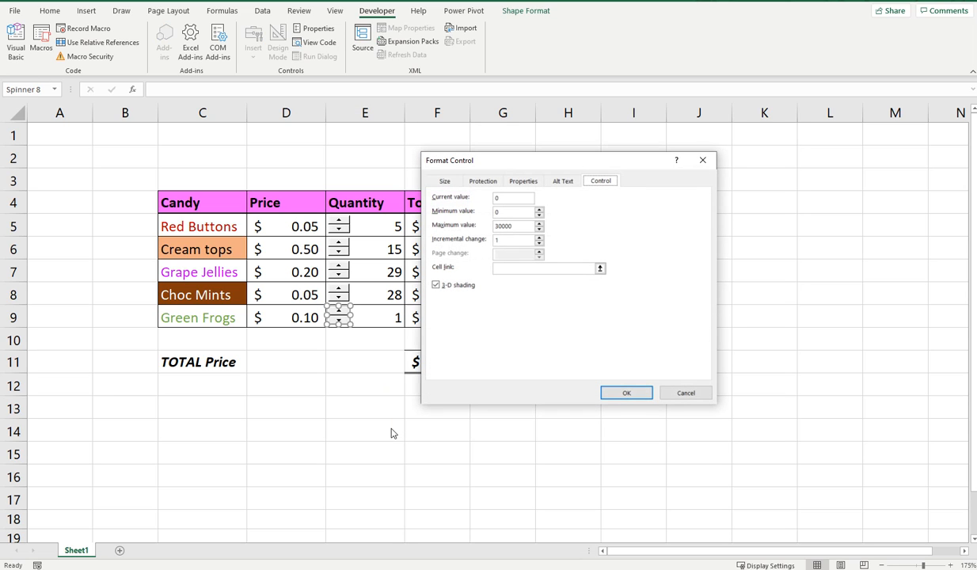
{"action": "mouse_move", "coordinate": [545, 173]}
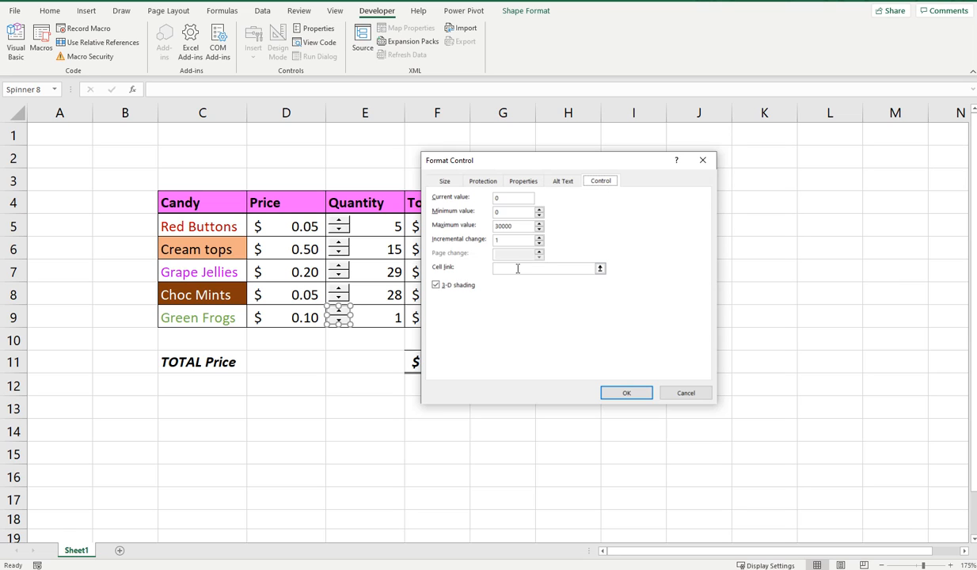
{"action": "left_click", "coordinate": [545, 270]}
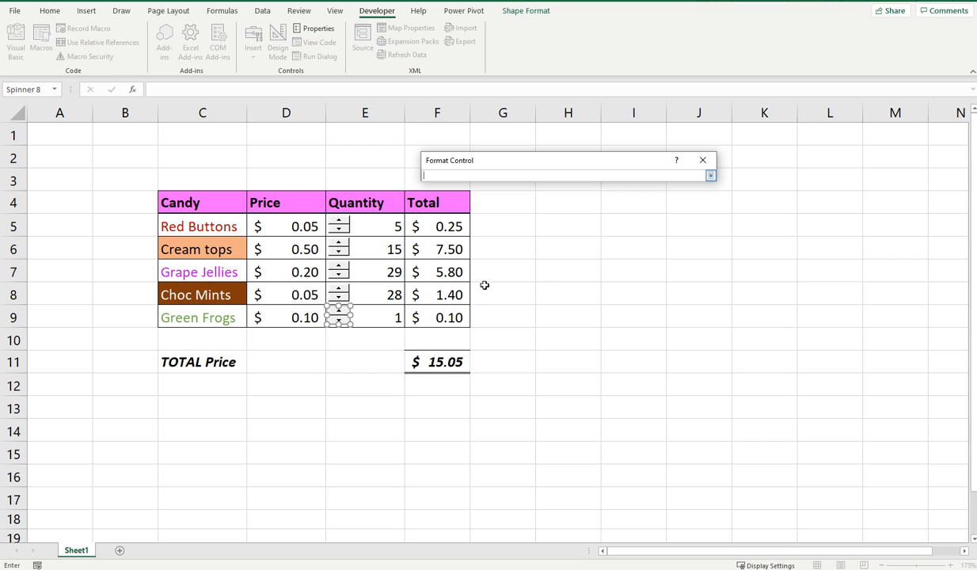
{"action": "left_click", "coordinate": [364, 317]}
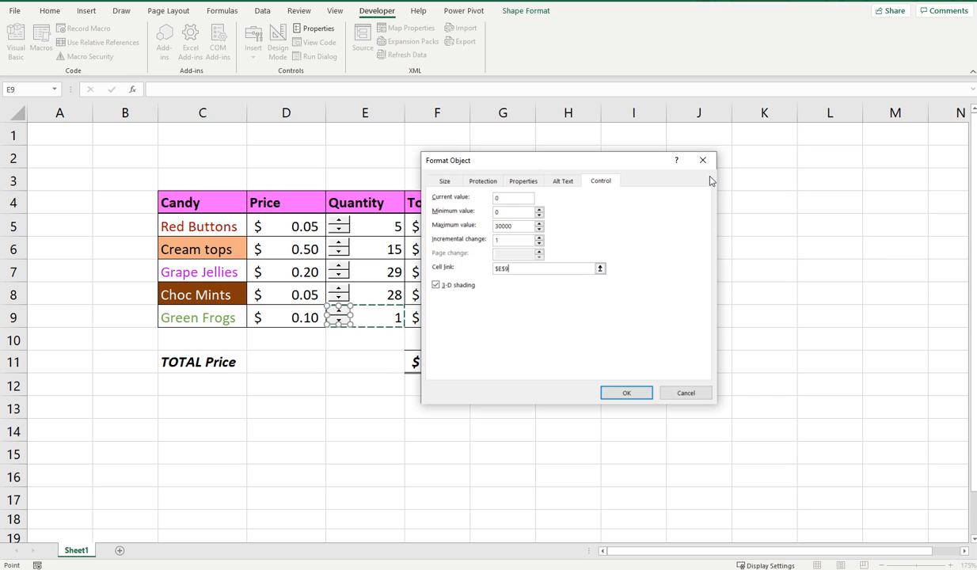
{"action": "left_click", "coordinate": [627, 393]}
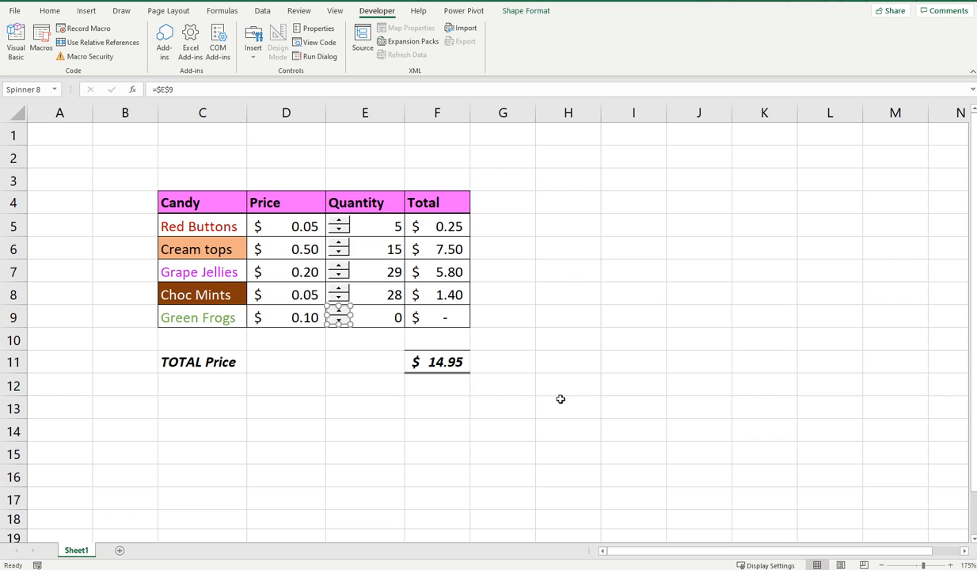
- Deselect the spinner, then use its up arrow to raise the Green Frogs quantity to 5
{"action": "left_click", "coordinate": [339, 314]}
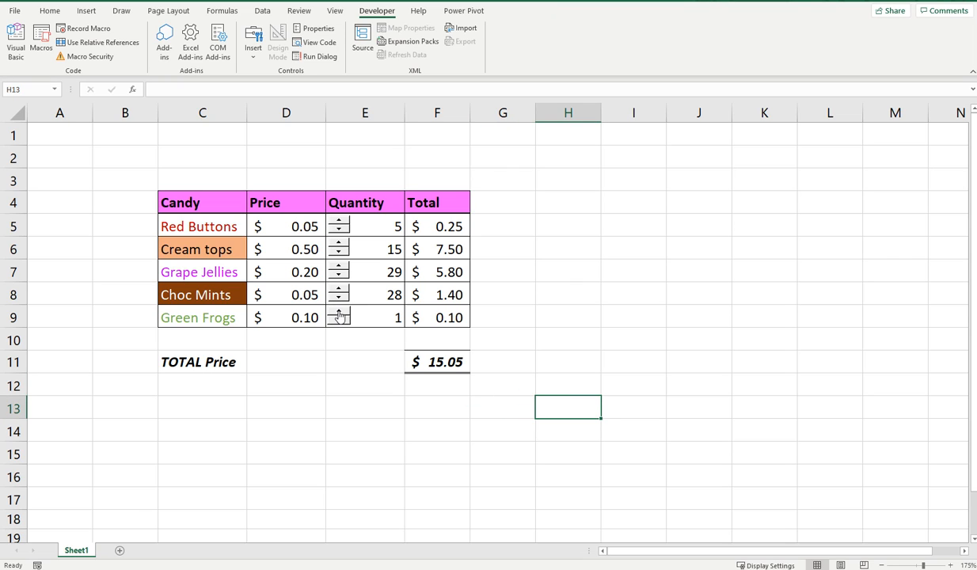
{"action": "left_click", "coordinate": [338, 314]}
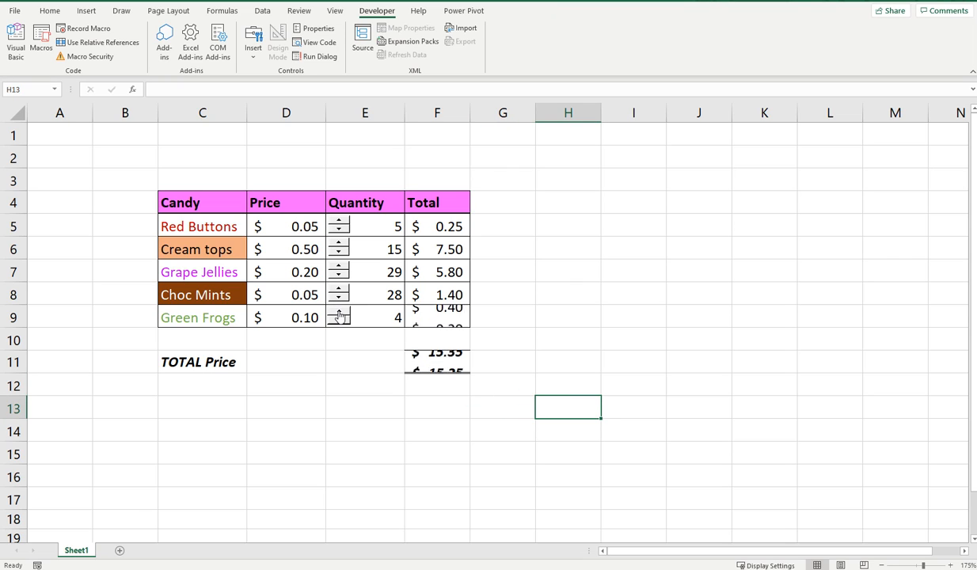
{"action": "left_click", "coordinate": [339, 313]}
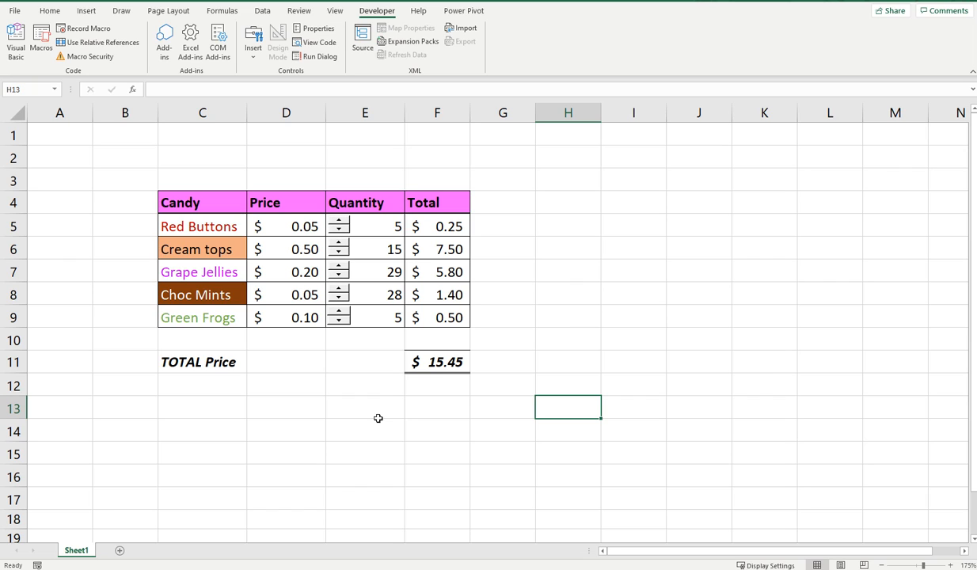
{"action": "mouse_move", "coordinate": [422, 415]}
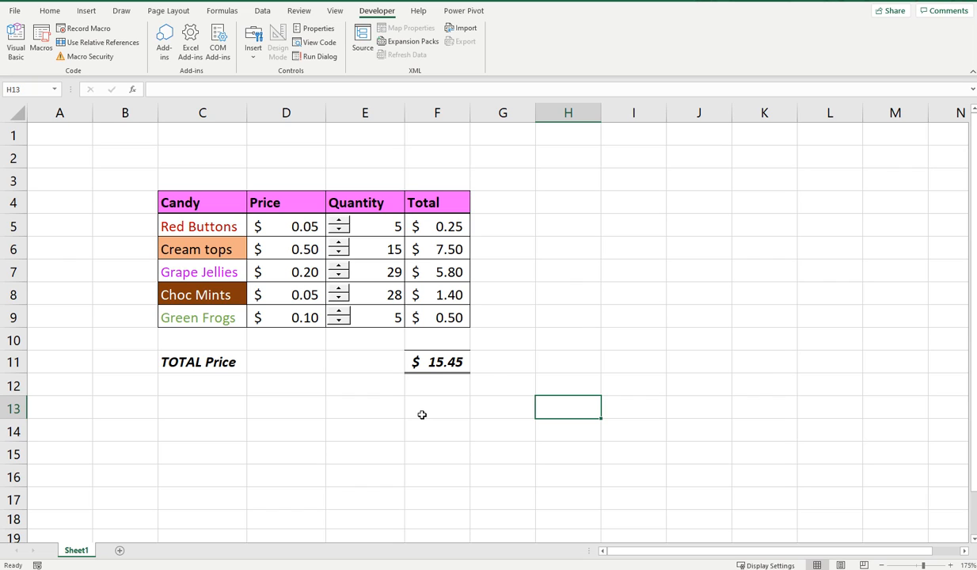